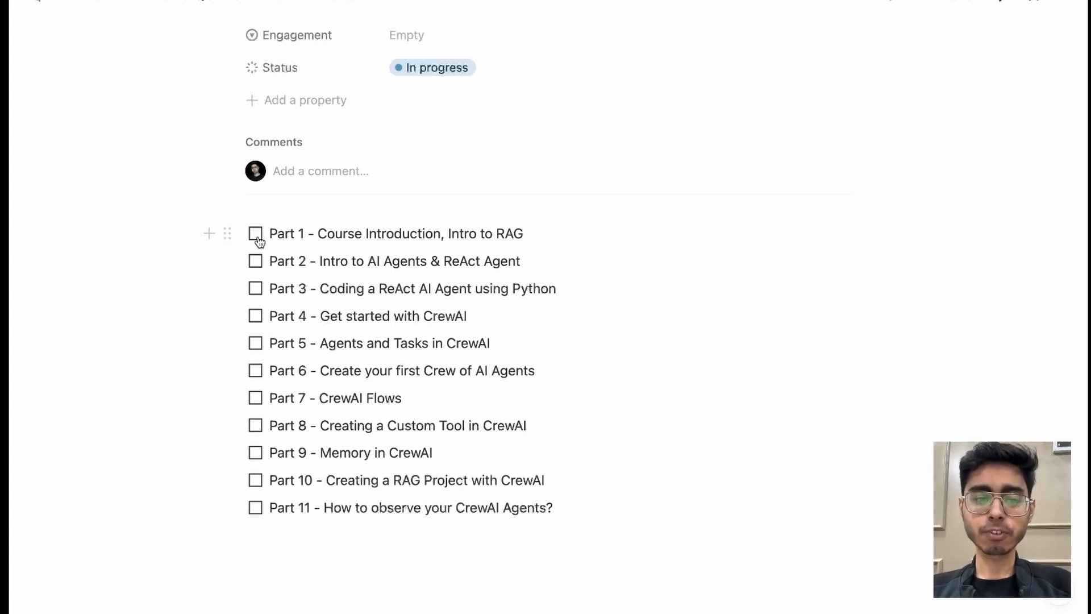
Scroll the LLMs canvas down past the RAG diagram toward the AI Agent diagram.
{"action": "left_click", "coordinate": [255, 234]}
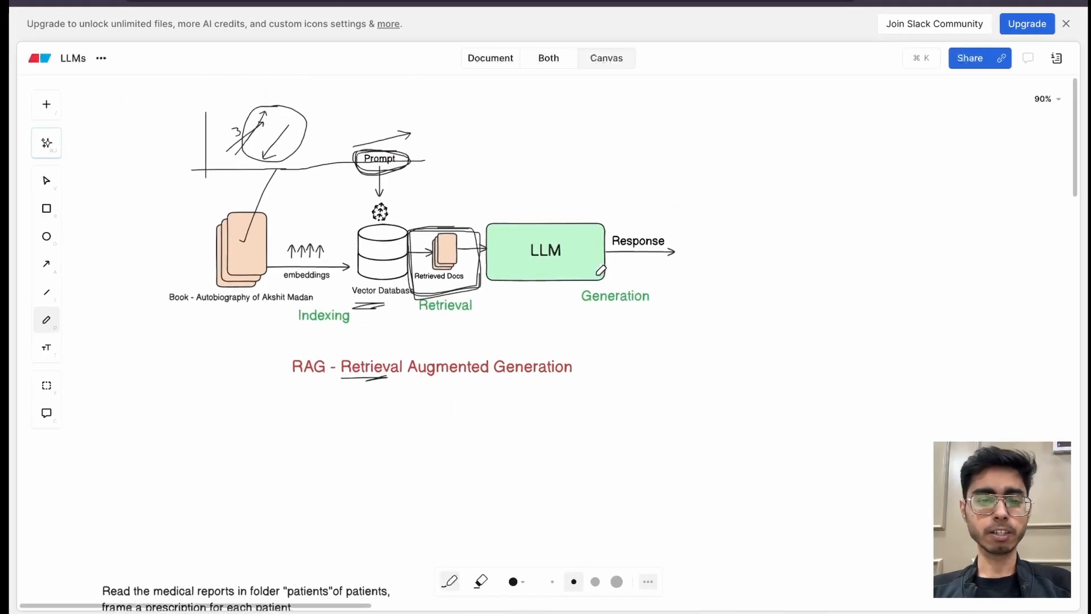
{"action": "scroll", "scroll_direction": "down", "scroll_amount": 3}
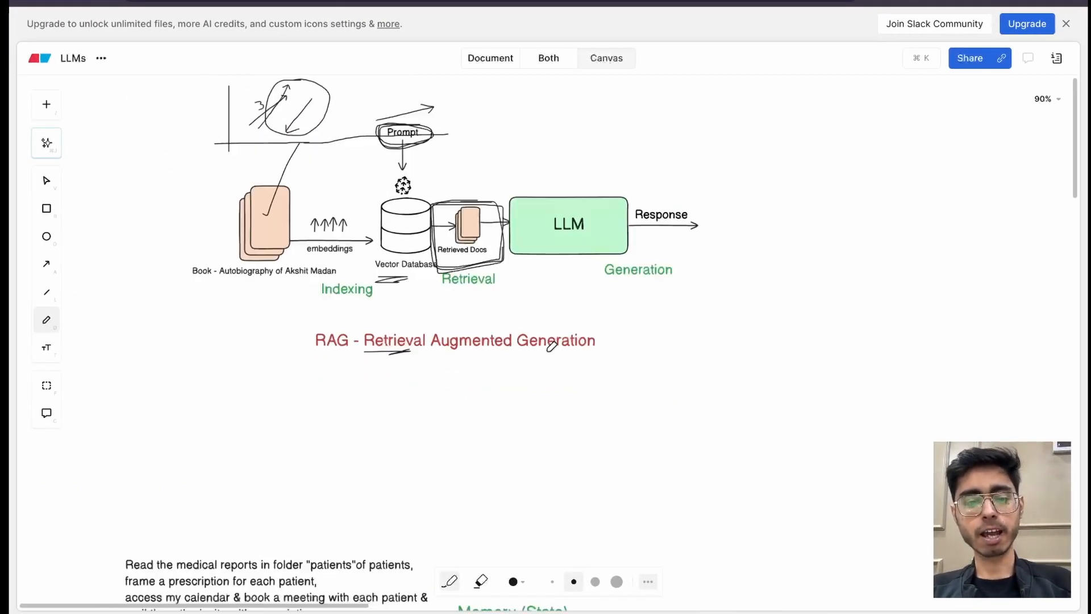
{"action": "scroll", "scroll_direction": "down", "scroll_amount": 3}
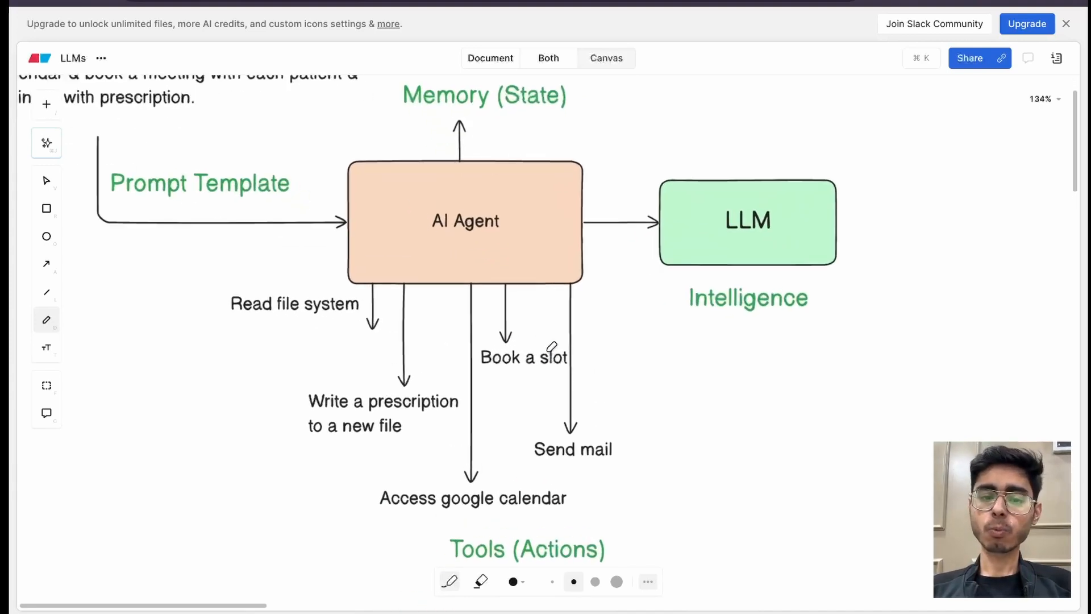
{"action": "scroll", "scroll_direction": "down", "scroll_amount": 3}
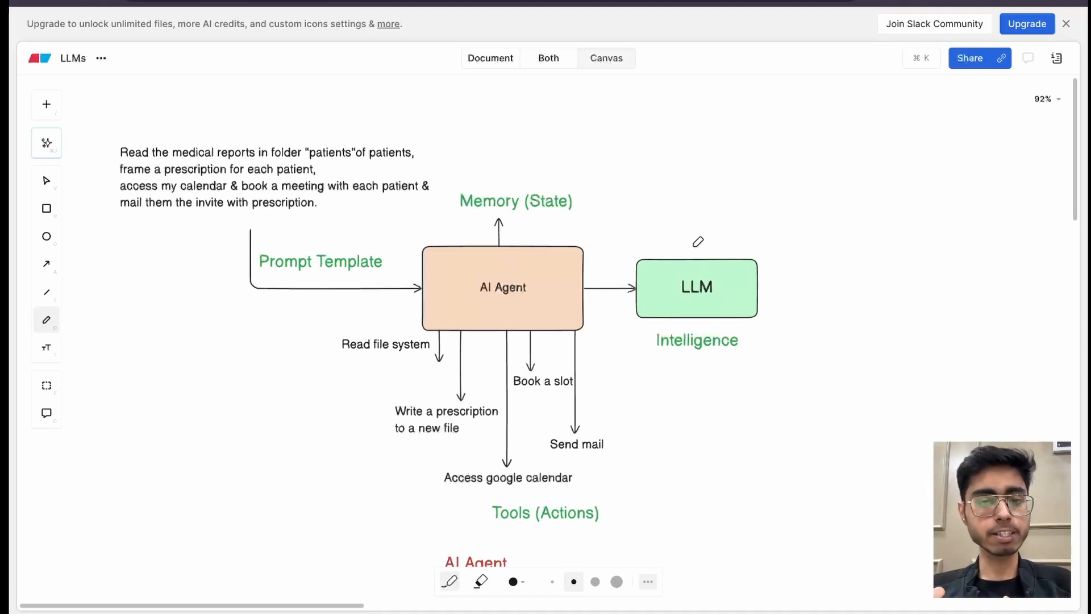
{"action": "mouse_move", "coordinate": [668, 301]}
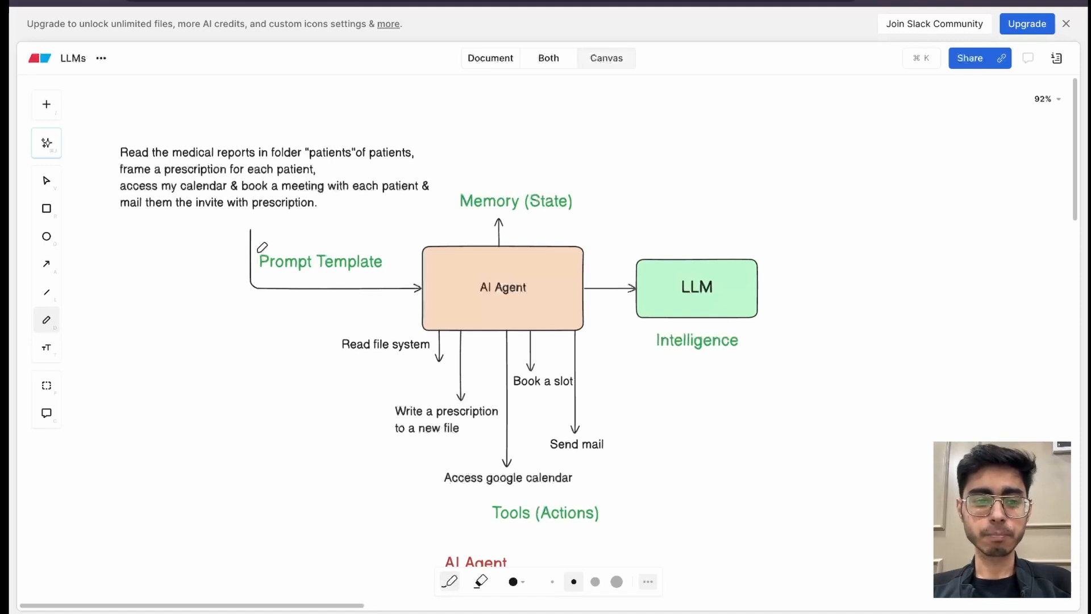
{"action": "mouse_move", "coordinate": [342, 325]}
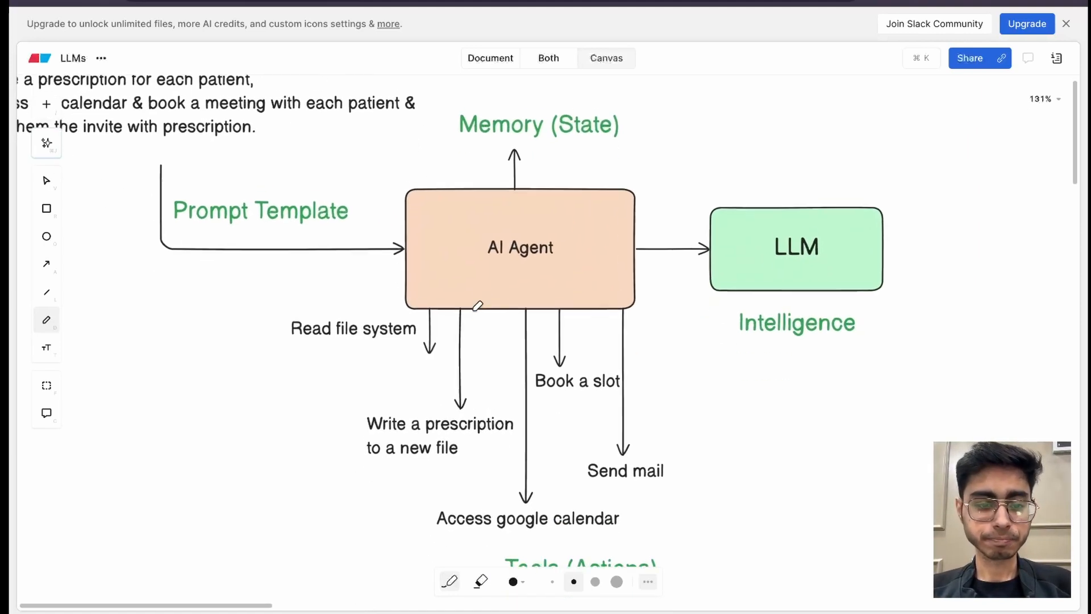
Scroll the canvas to centre the patient-prescription prompt text feeding the AI Agent.
{"action": "scroll", "scroll_direction": "down", "scroll_amount": 3}
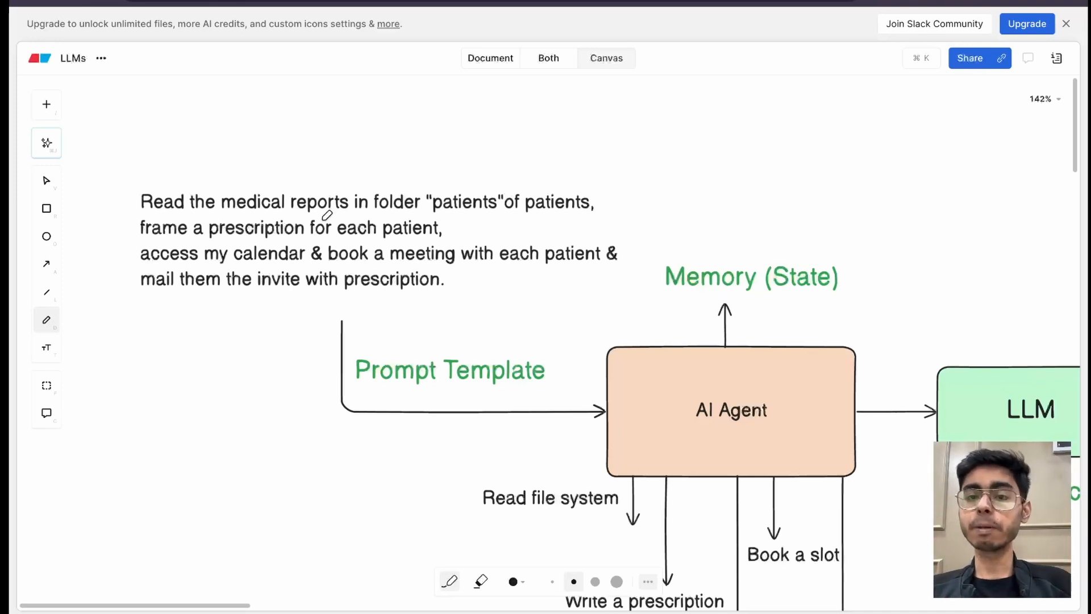
{"action": "mouse_move", "coordinate": [493, 235]}
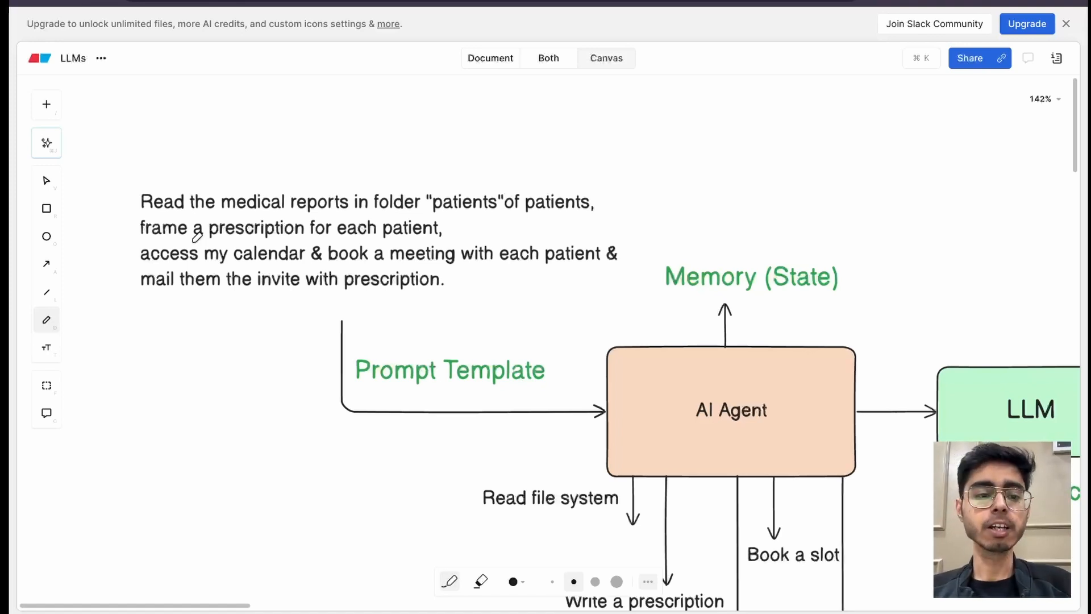
{"action": "mouse_move", "coordinate": [431, 247]}
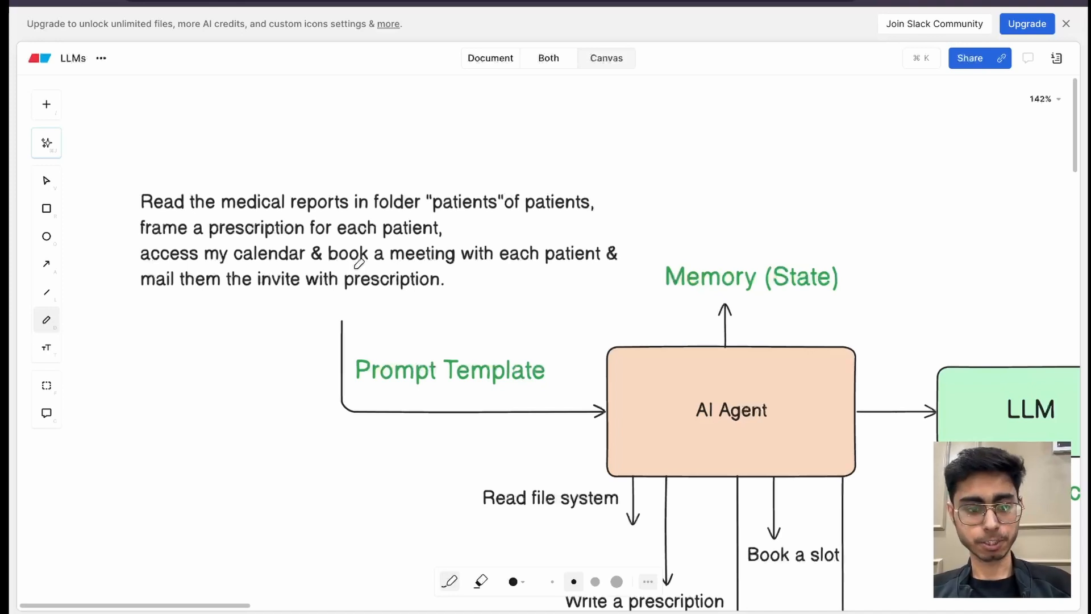
Underline the prompt phrases: the medical reports, a prescription, access my calendar, book a meeting, mail them the invite.
{"action": "left_click_drag", "start_coordinate": [188, 212], "coordinate": [347, 213]}
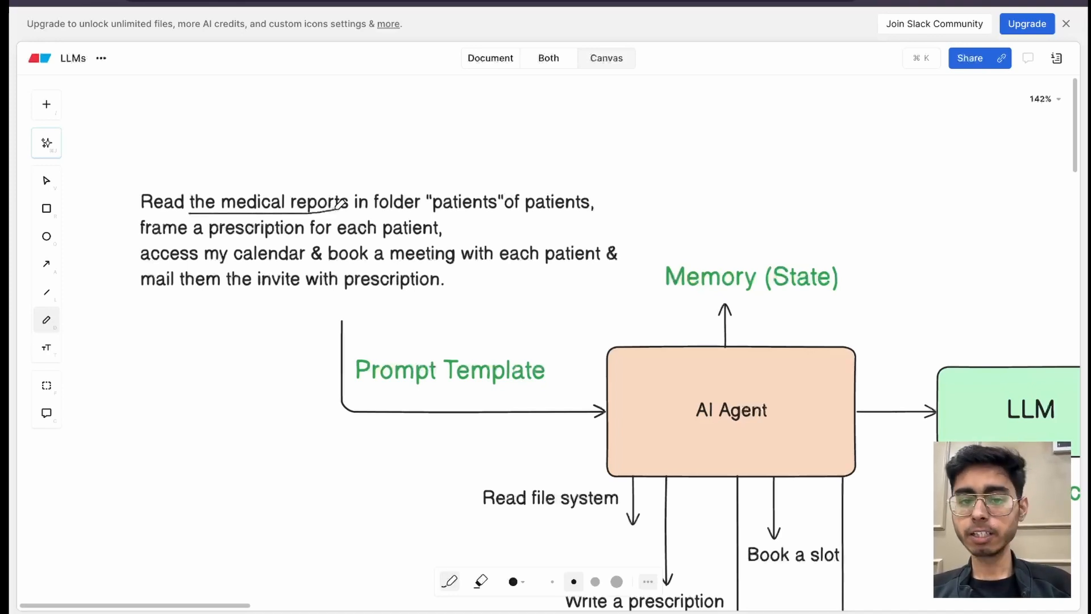
{"action": "left_click_drag", "start_coordinate": [191, 240], "coordinate": [305, 240]}
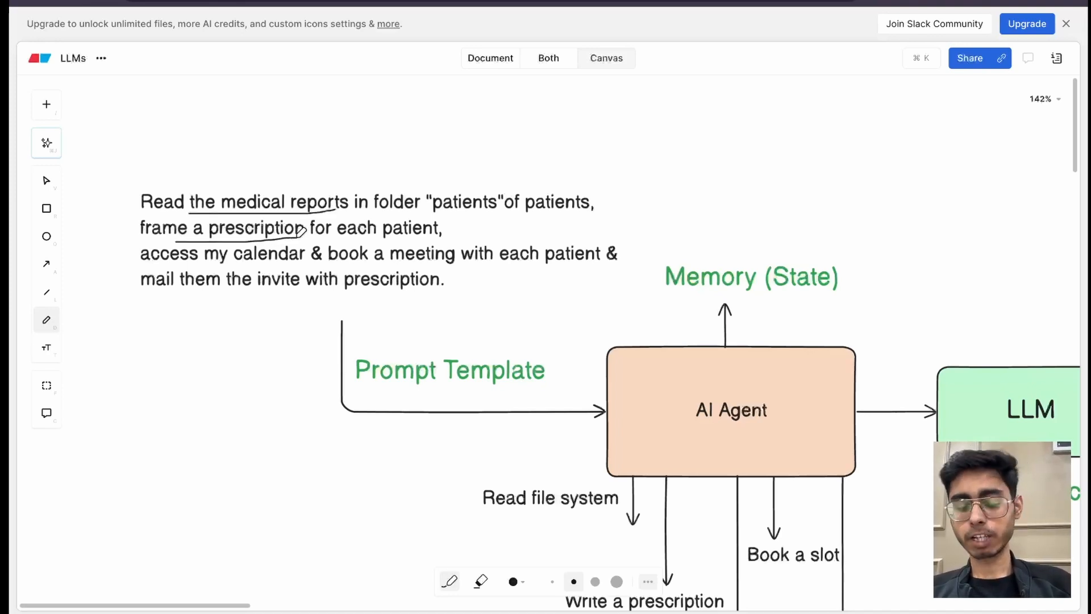
{"action": "left_click_drag", "start_coordinate": [143, 266], "coordinate": [272, 265]}
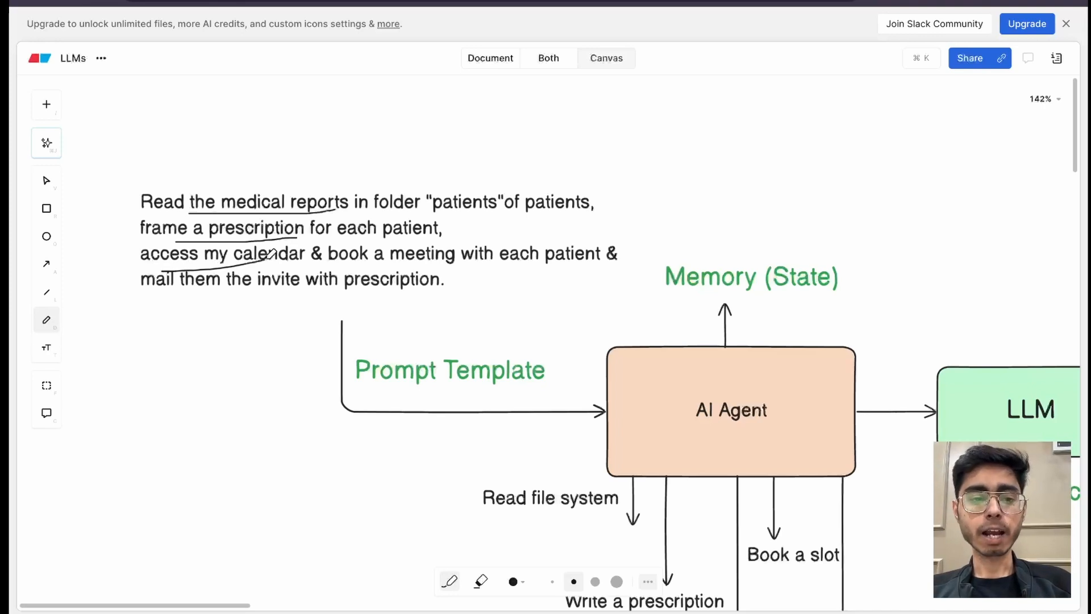
{"action": "left_click_drag", "start_coordinate": [333, 265], "coordinate": [446, 265]}
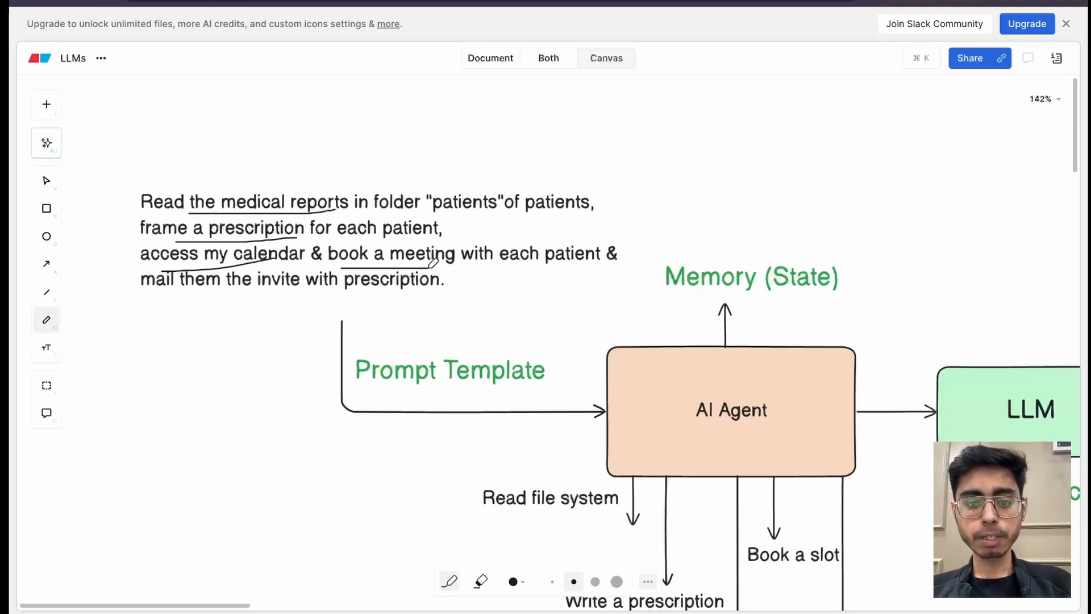
{"action": "left_click_drag", "start_coordinate": [139, 292], "coordinate": [324, 291]}
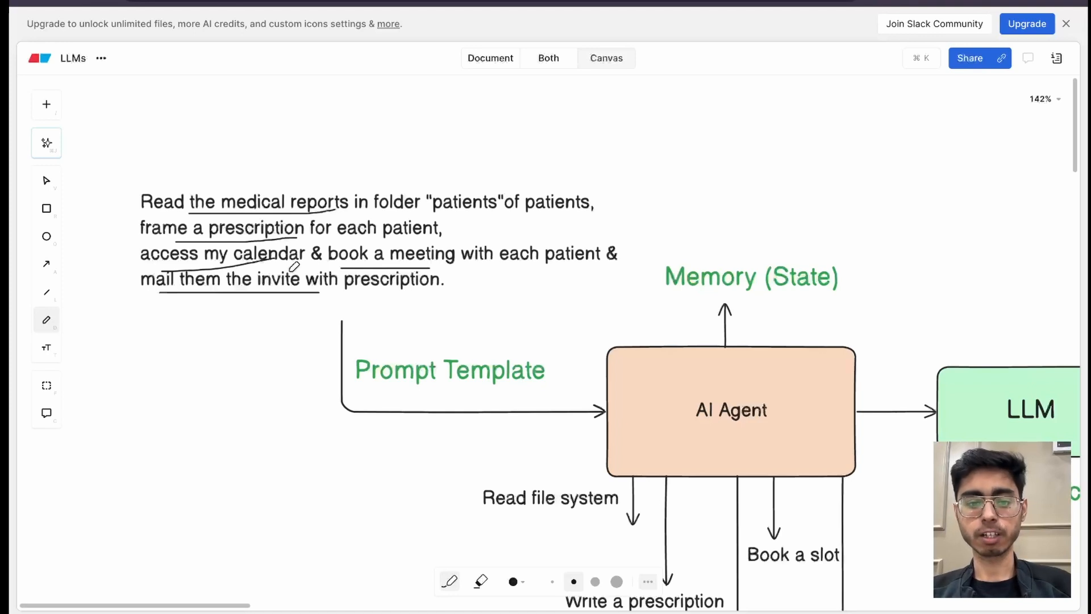
Scroll down to the tool action labels under the AI Agent box.
{"action": "scroll", "scroll_direction": "down", "scroll_amount": 3}
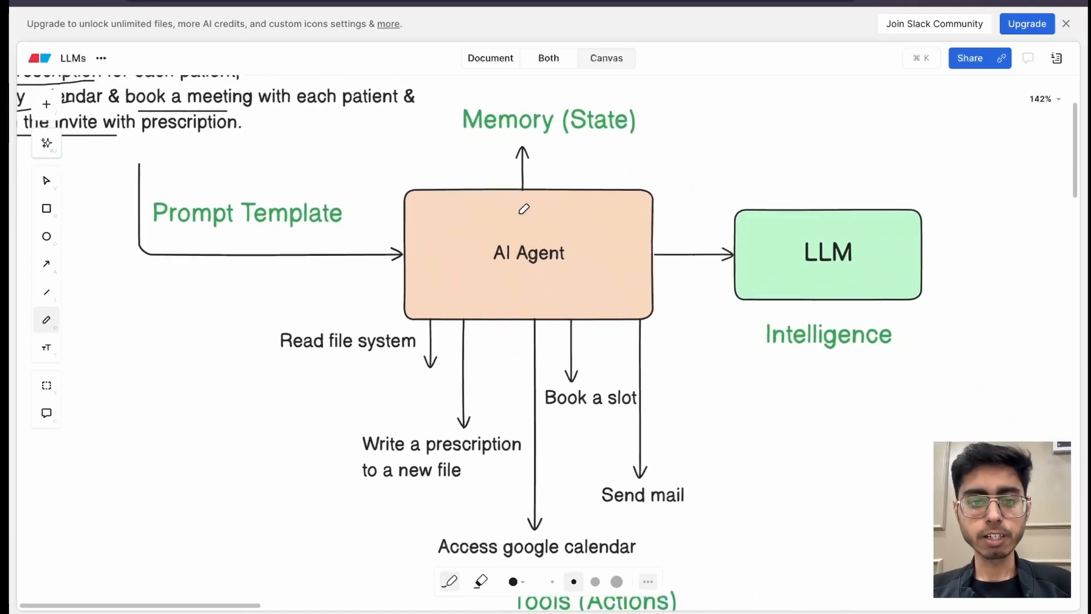
{"action": "mouse_move", "coordinate": [528, 193]}
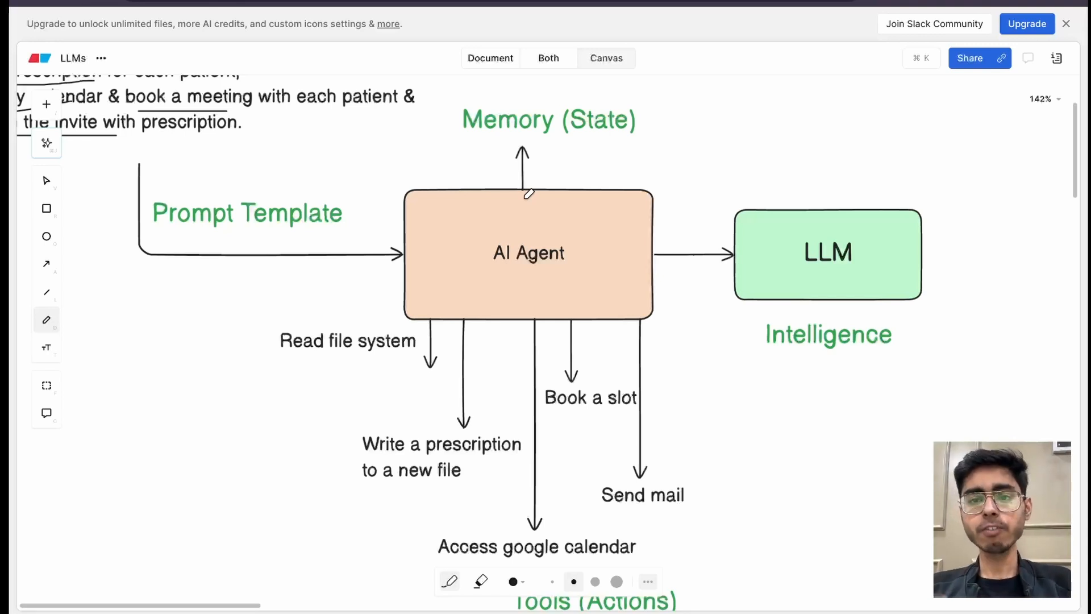
{"action": "scroll", "scroll_direction": "down", "scroll_amount": 3}
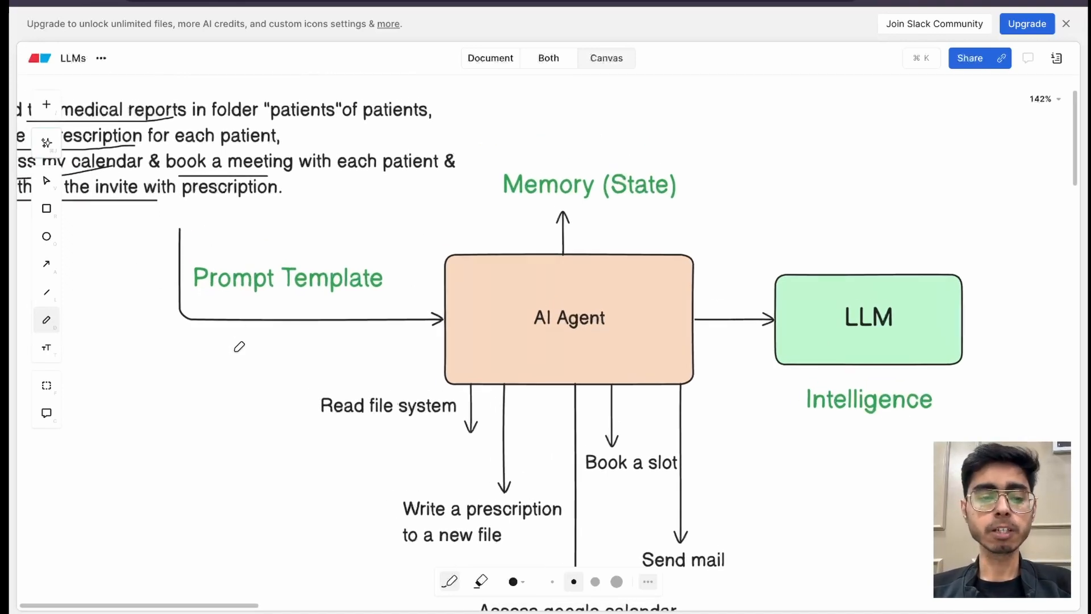
{"action": "scroll", "scroll_direction": "down", "scroll_amount": 3}
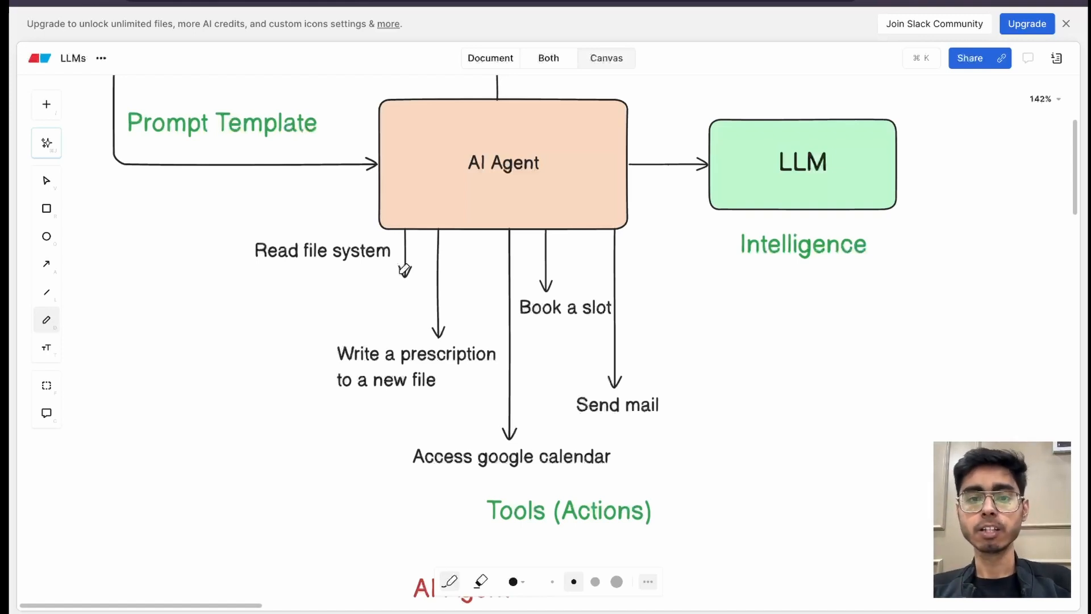
{"action": "mouse_move", "coordinate": [439, 359]}
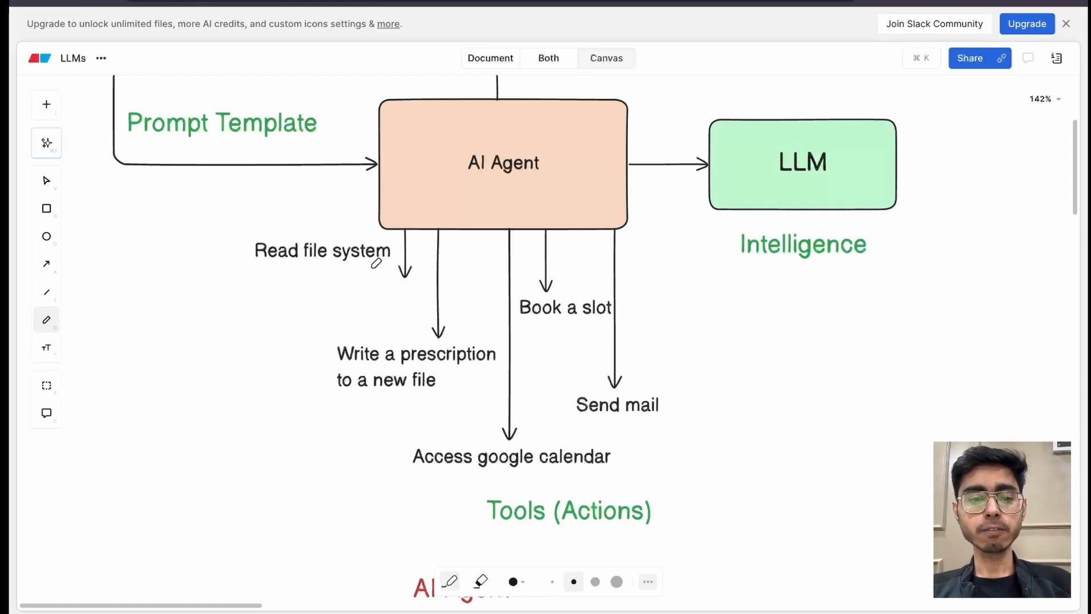
Underline Read file system, Access google calendar, Book a slot, Send mail and trace the AI Agent-to-LLM arrow.
{"action": "left_click_drag", "start_coordinate": [256, 265], "coordinate": [355, 262]}
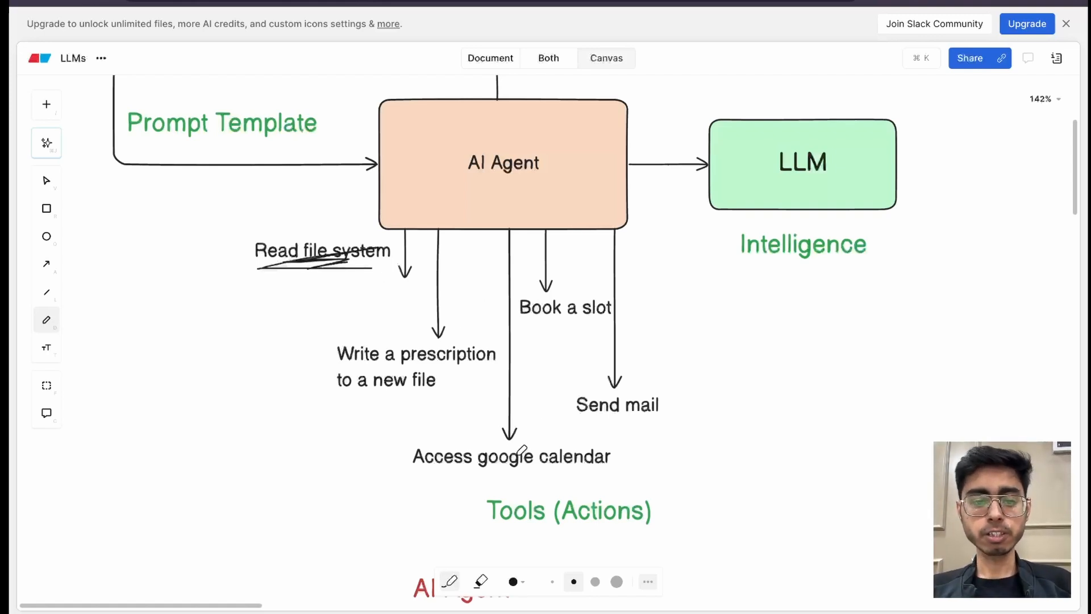
{"action": "left_click_drag", "start_coordinate": [417, 472], "coordinate": [502, 468]}
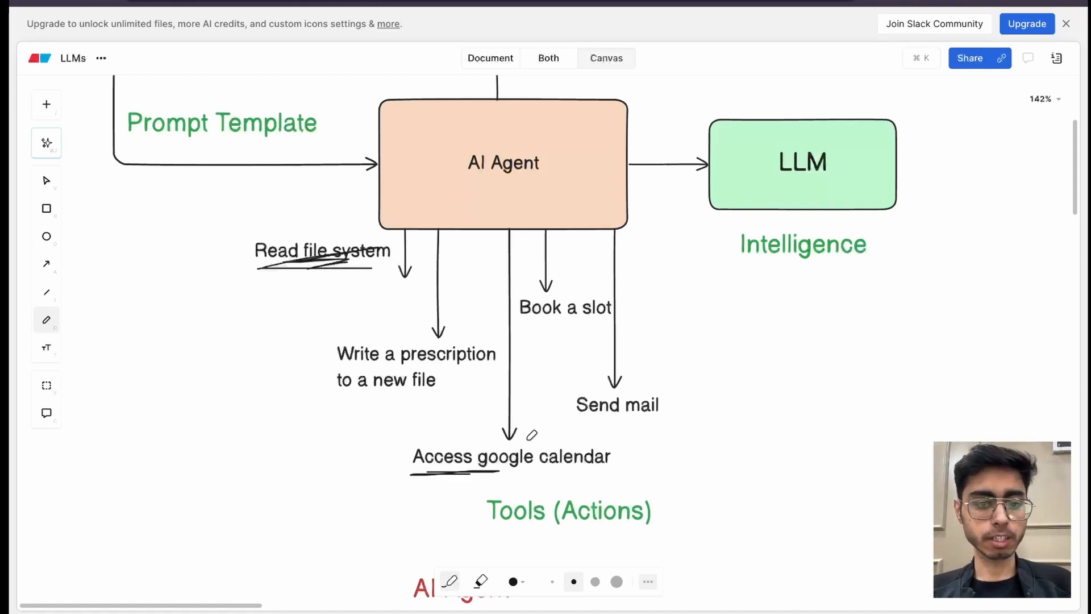
{"action": "left_click_drag", "start_coordinate": [528, 333], "coordinate": [584, 327]}
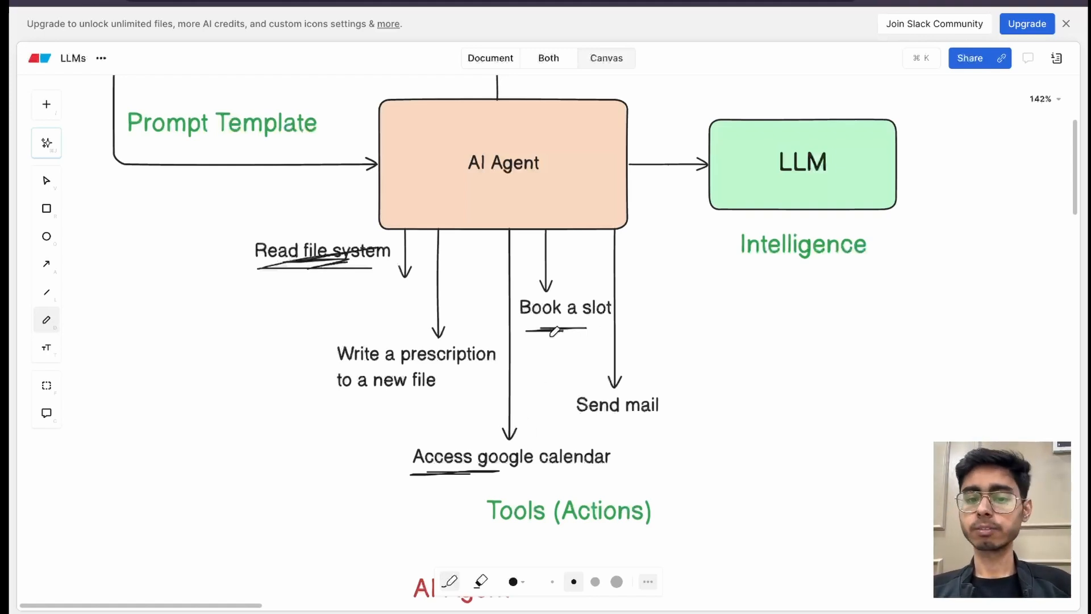
{"action": "left_click_drag", "start_coordinate": [577, 417], "coordinate": [658, 417]}
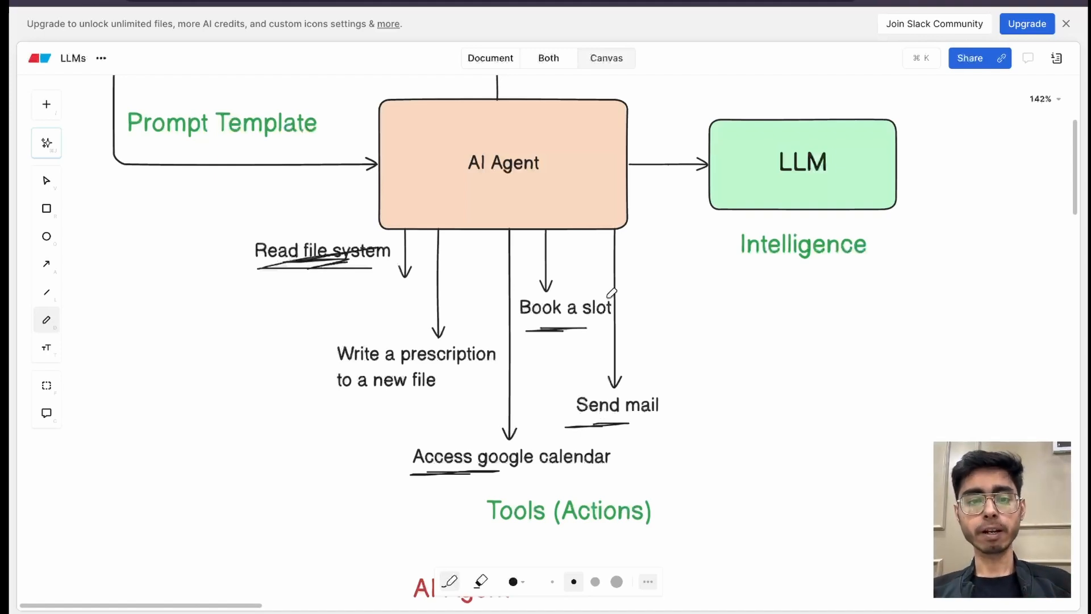
{"action": "left_click_drag", "start_coordinate": [633, 165], "coordinate": [702, 165]}
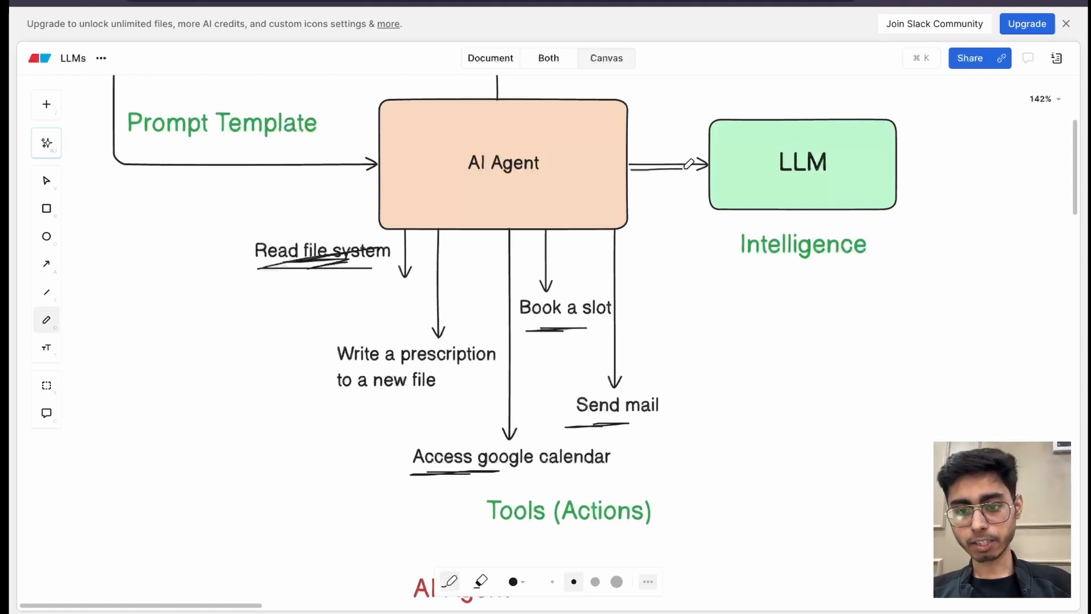
{"action": "scroll", "scroll_direction": "down", "scroll_amount": 3}
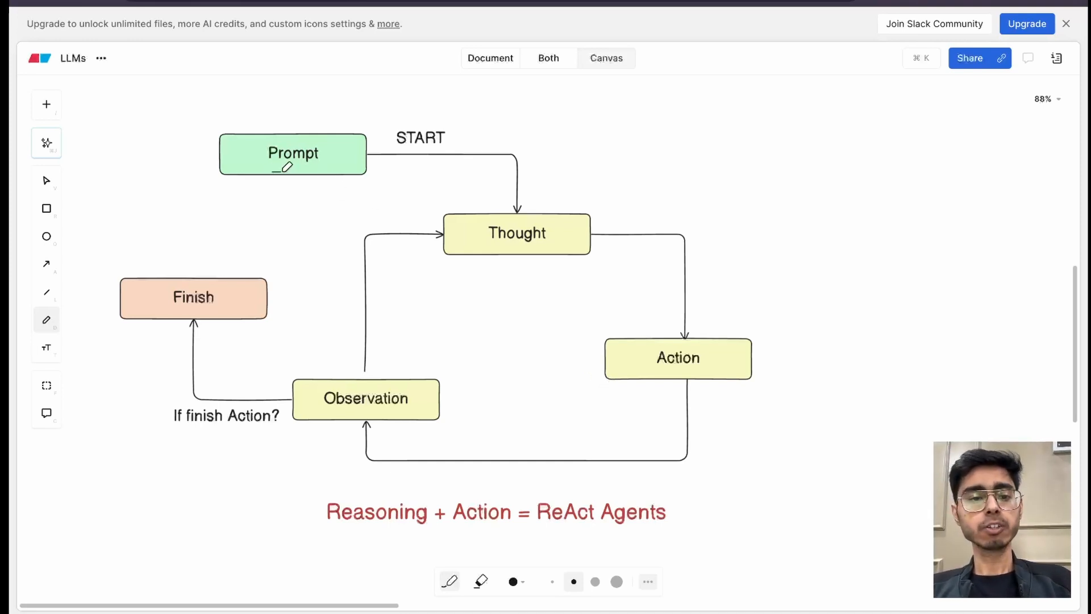
Draw a hand underline beneath the Prompt label in the green starting box.
{"action": "left_click_drag", "start_coordinate": [250, 161], "coordinate": [327, 157]}
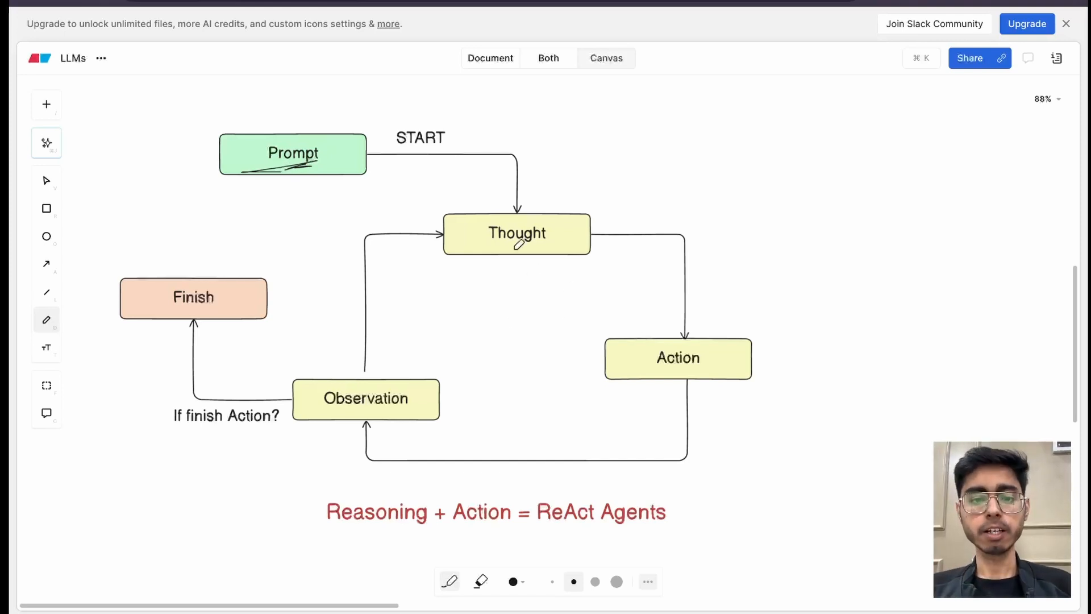
{"action": "mouse_move", "coordinate": [437, 293]}
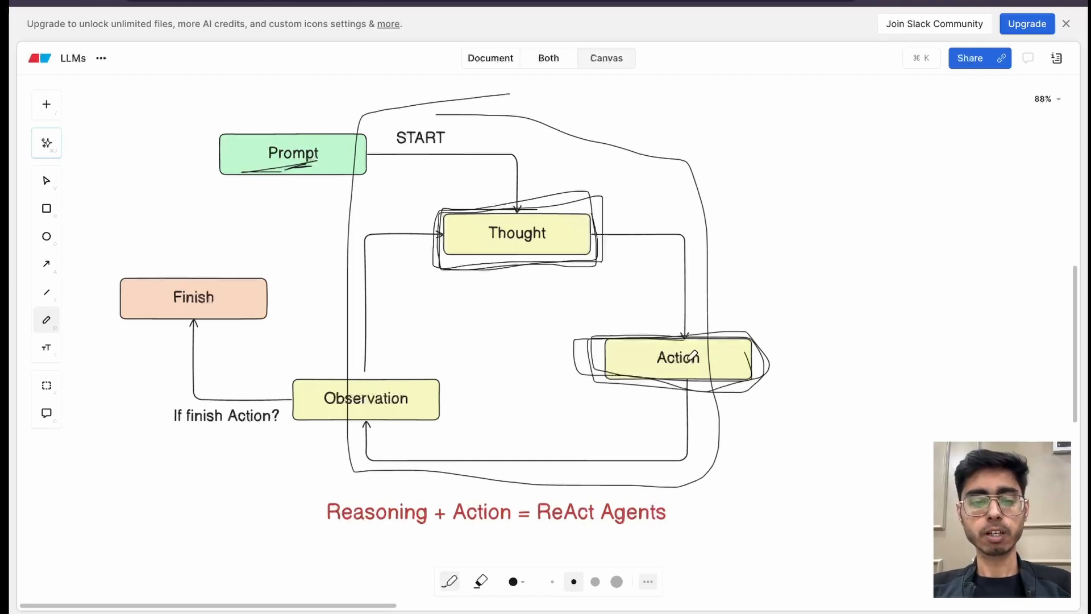
{"action": "mouse_move", "coordinate": [386, 375]}
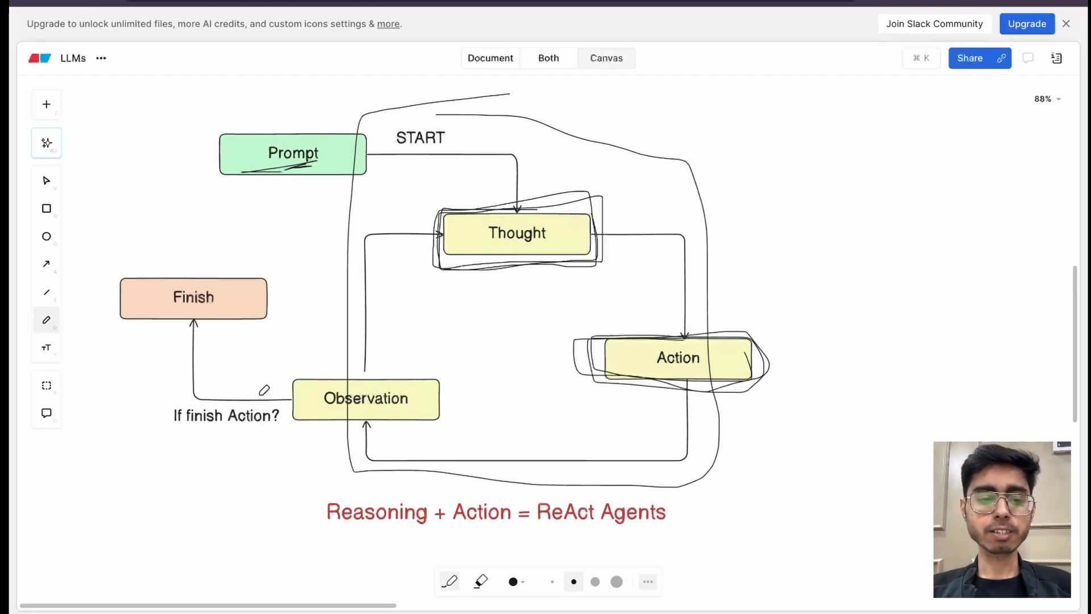
{"action": "mouse_move", "coordinate": [170, 296]}
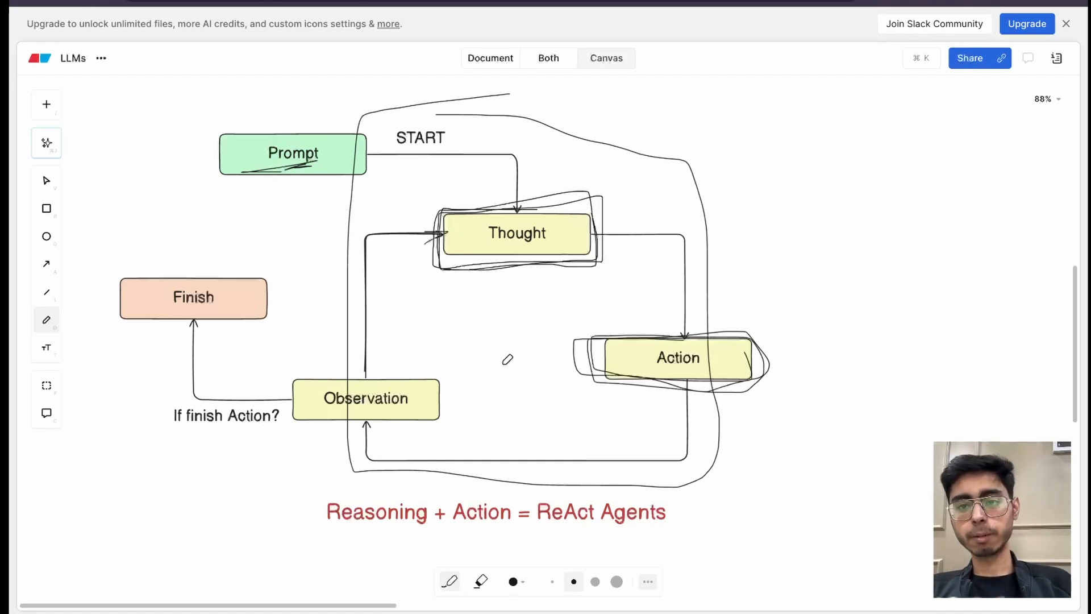
{"action": "mouse_move", "coordinate": [193, 325]}
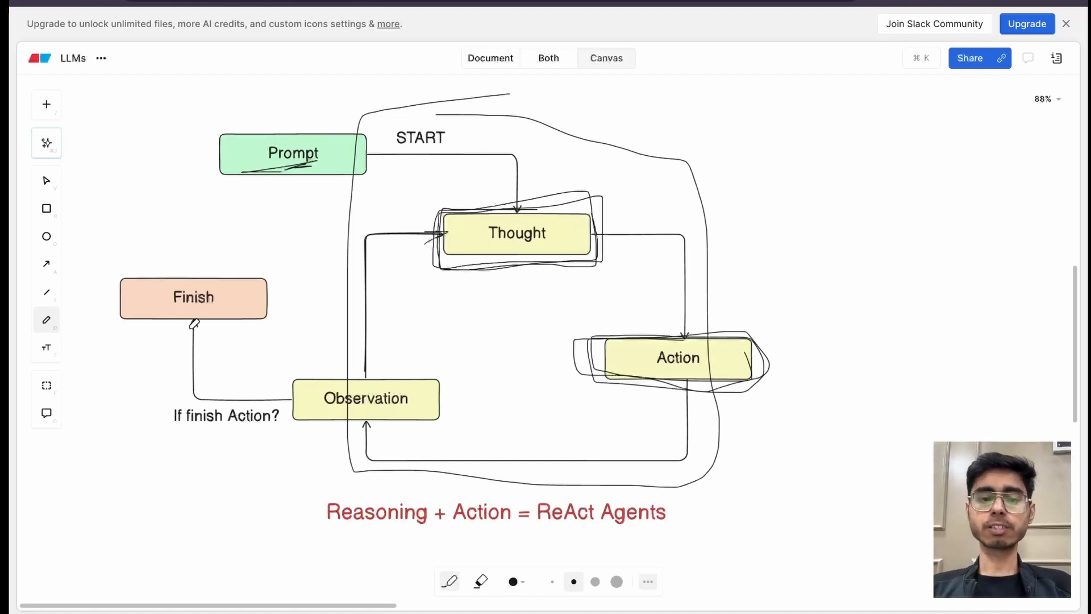